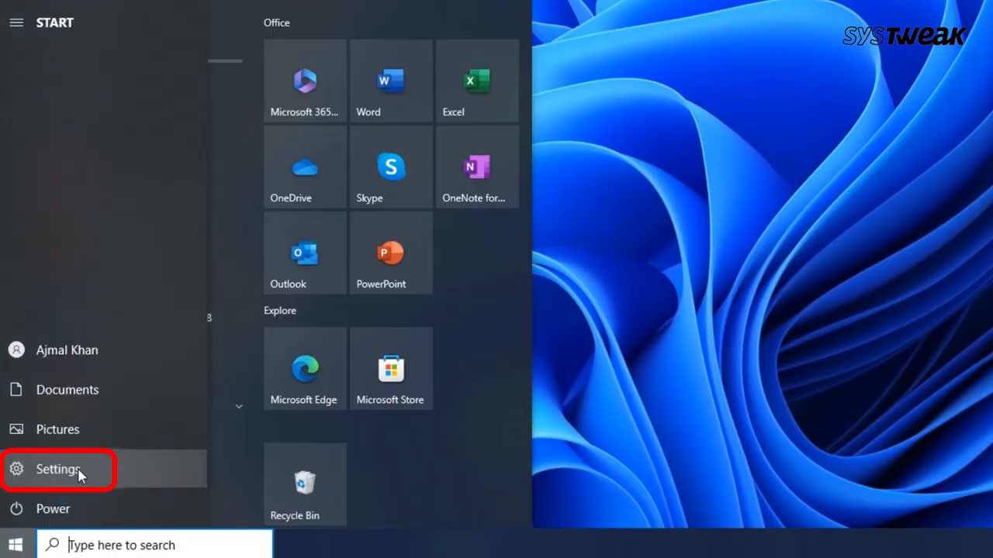
Step: Navigate from Start to Settings > Update & Security > Windows Security
click(57, 469)
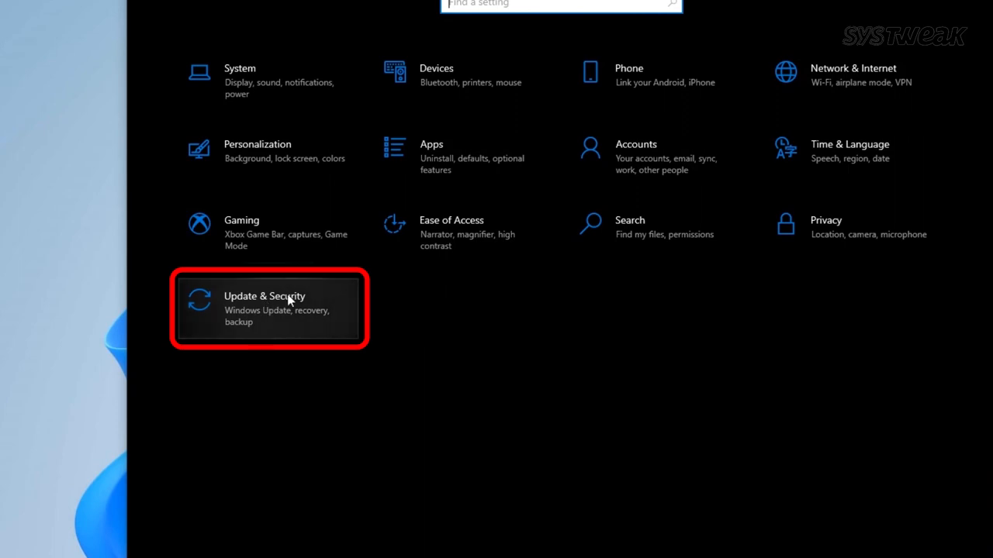
click(266, 307)
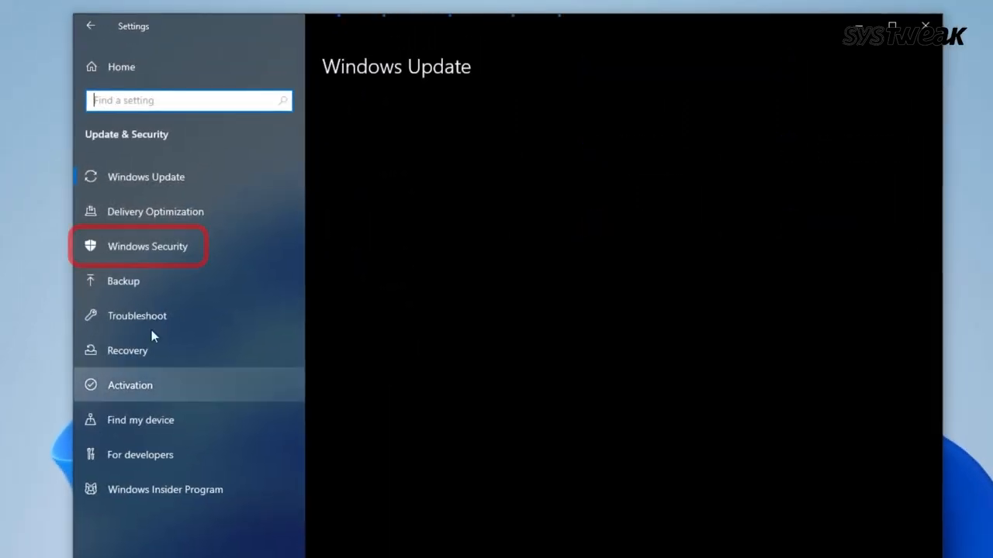
click(146, 245)
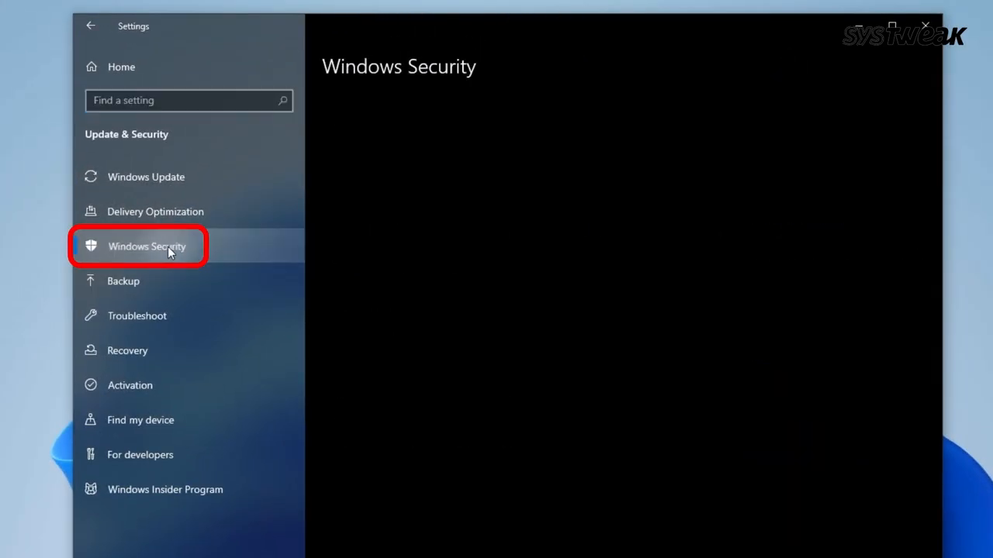
click(146, 246)
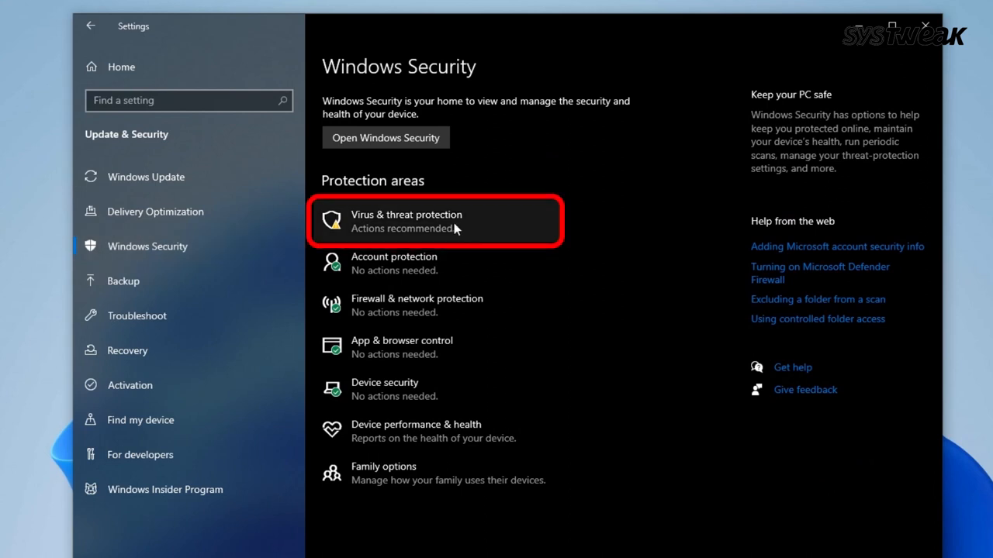
Step: Start a Quick scan from Virus & threat protection's Scan options
click(434, 220)
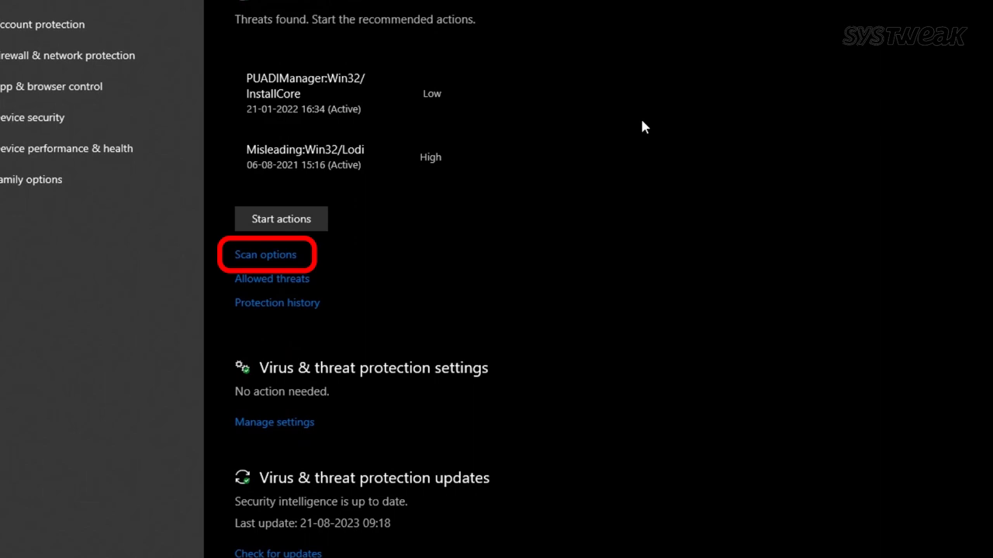
click(265, 255)
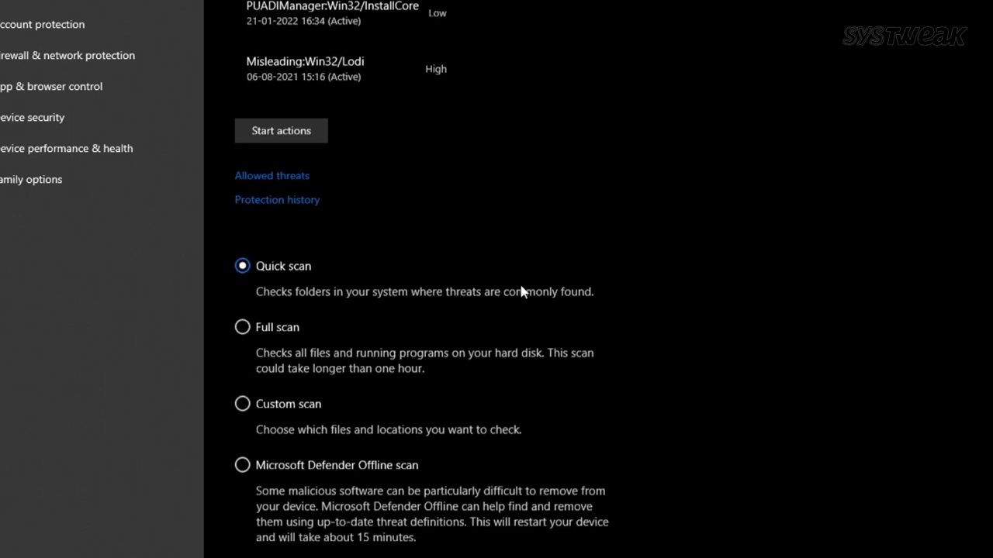
scroll(down, 3)
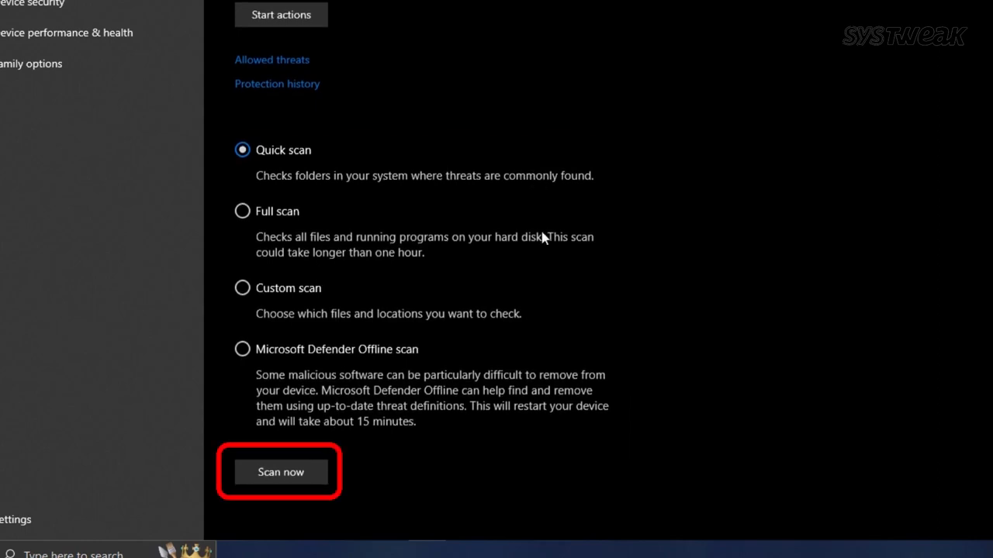
click(279, 472)
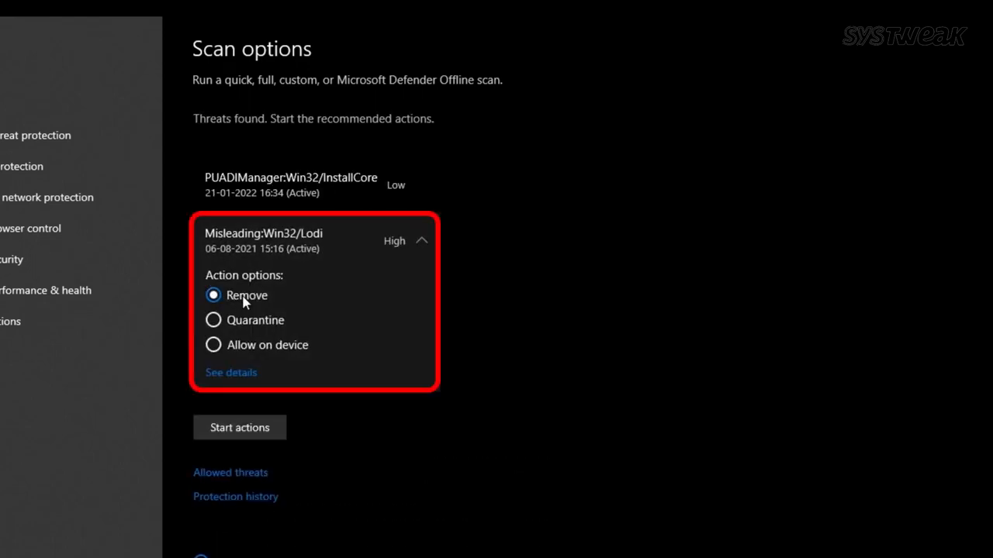
Step: Choose Remove for the Misleading:Win32/Lodi threat and start the threat actions
click(212, 344)
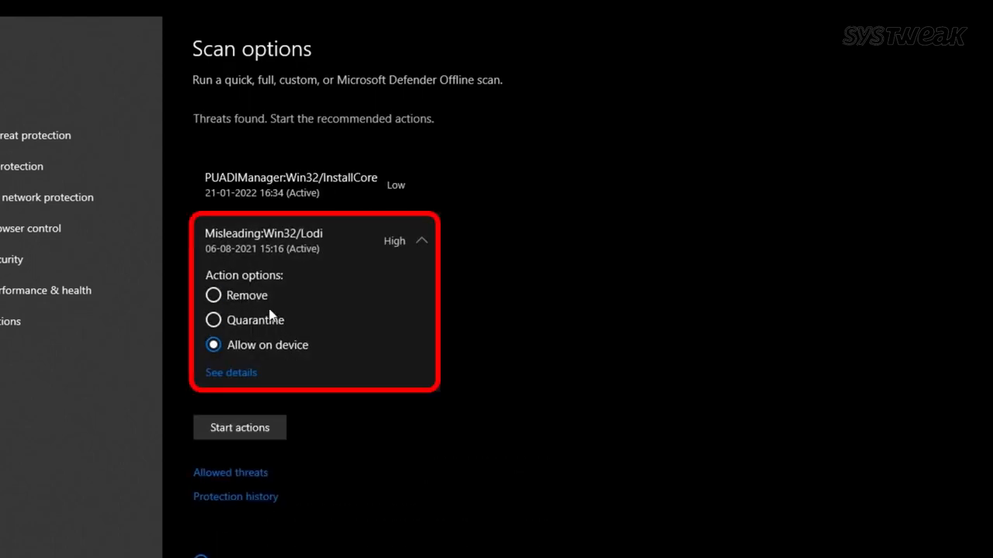
click(212, 295)
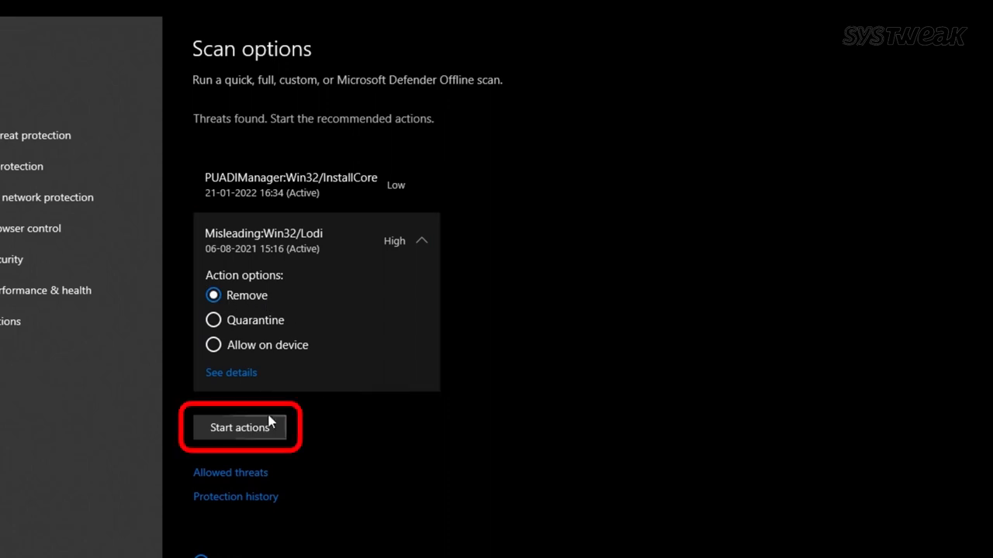
click(239, 428)
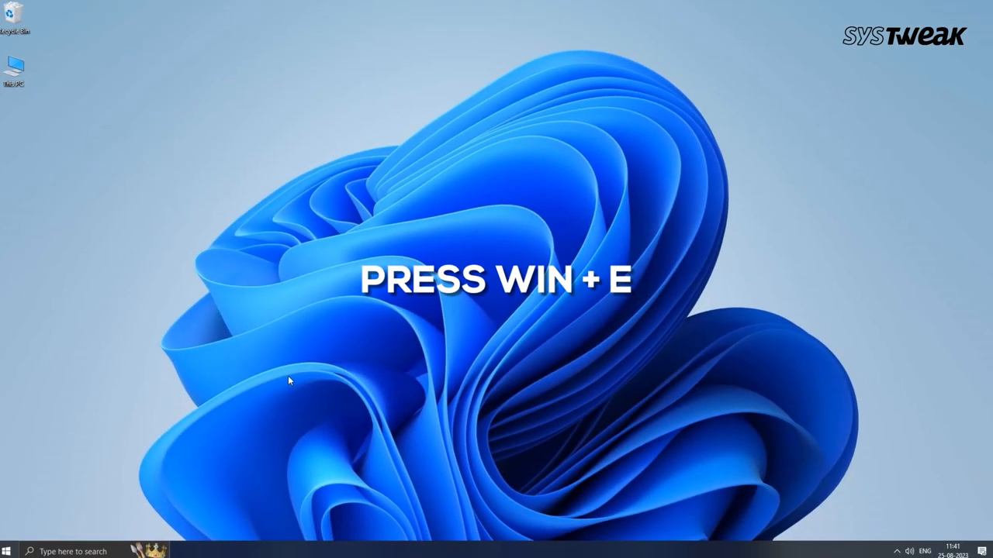
Step: Rename the system (F:) drive in This PC to 'system reserved' with administrator permission
key(win+e)
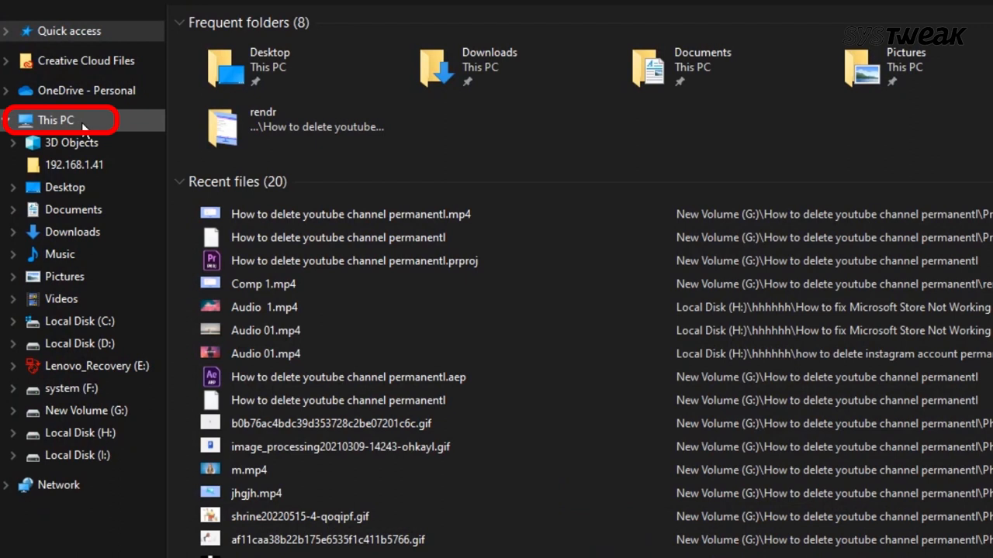
click(56, 120)
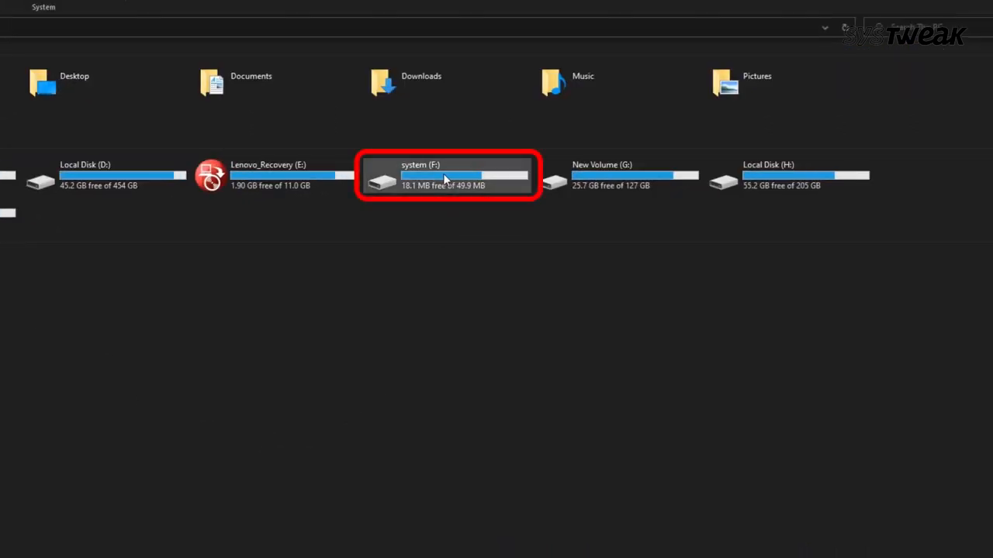
right_click(447, 173)
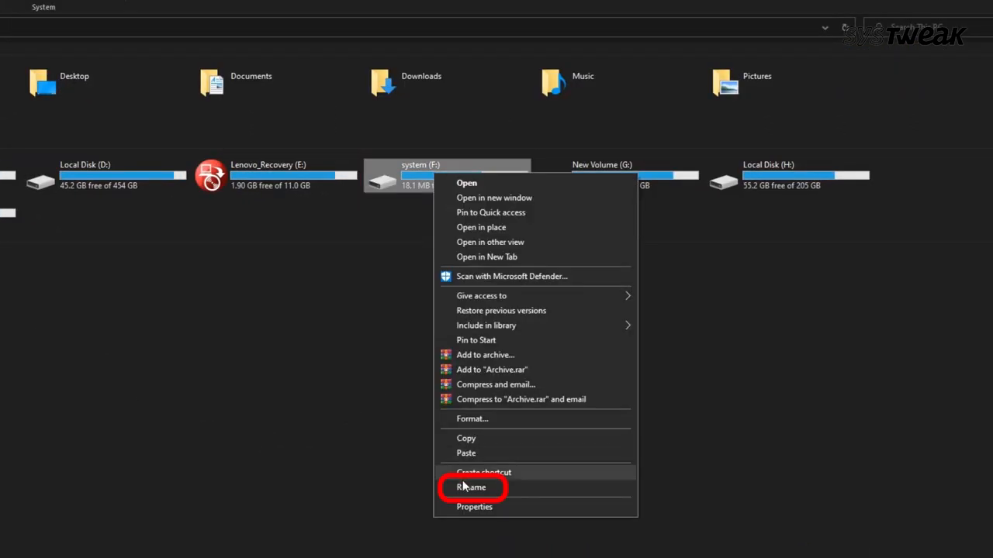
click(472, 487)
text(system reserved)
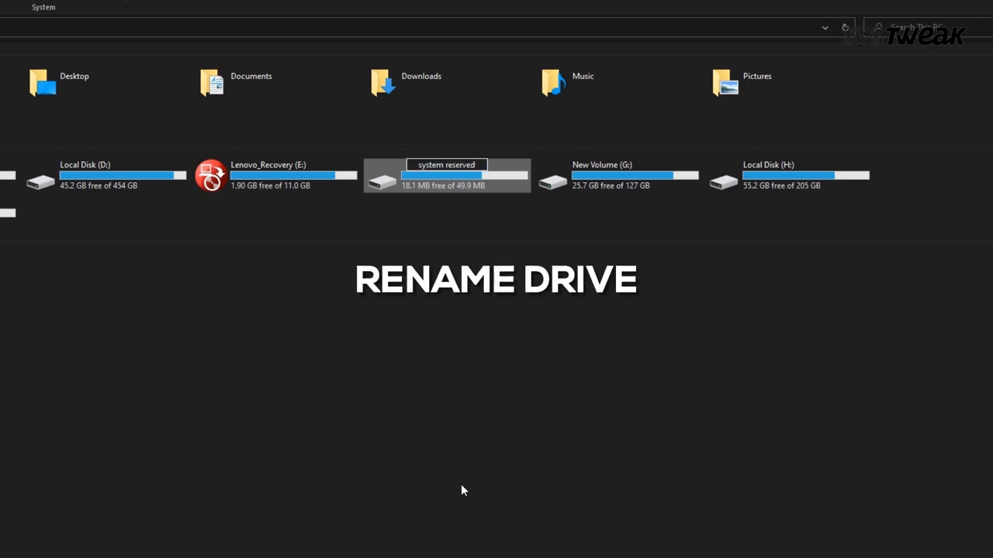
click(447, 173)
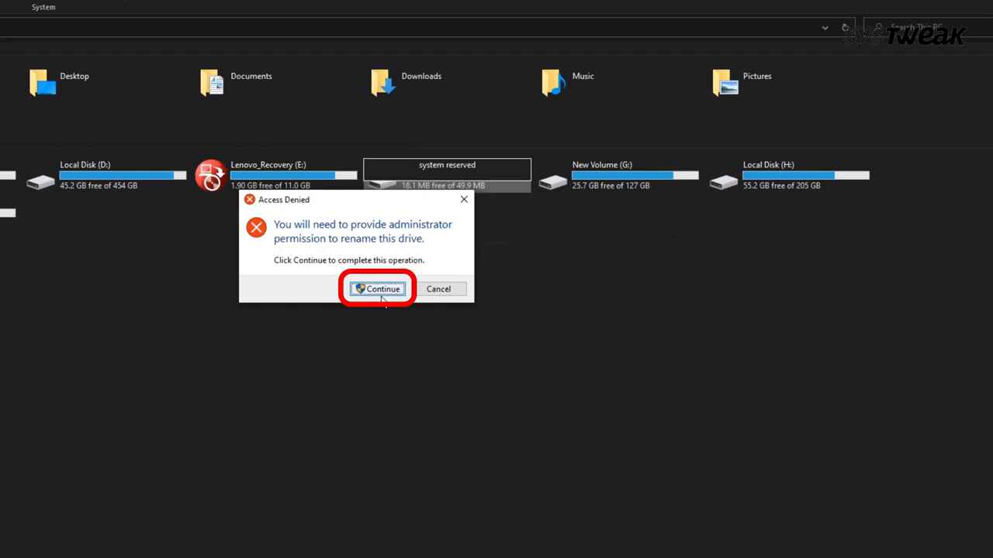
click(379, 288)
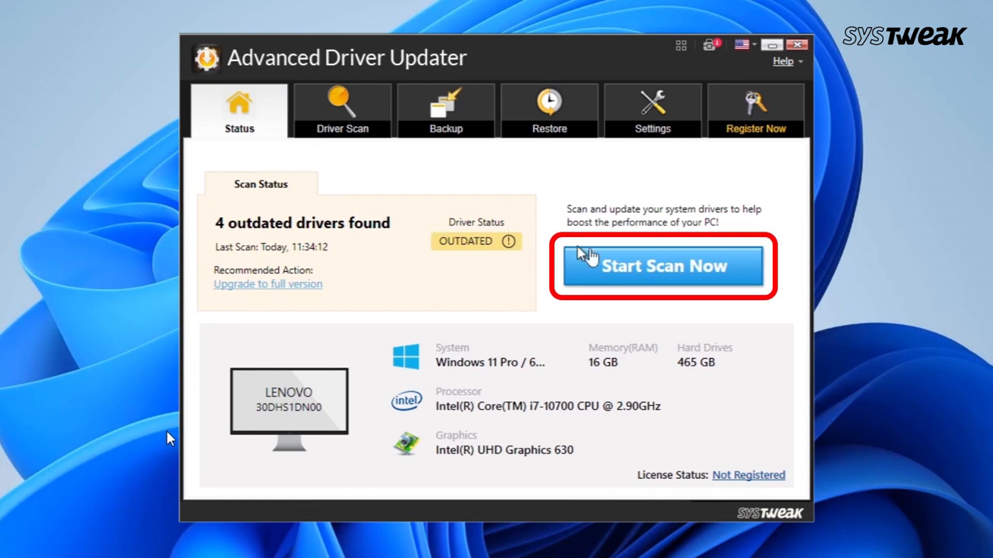
Step: Scan for outdated drivers and update the Communications Port (COM1) driver
click(660, 267)
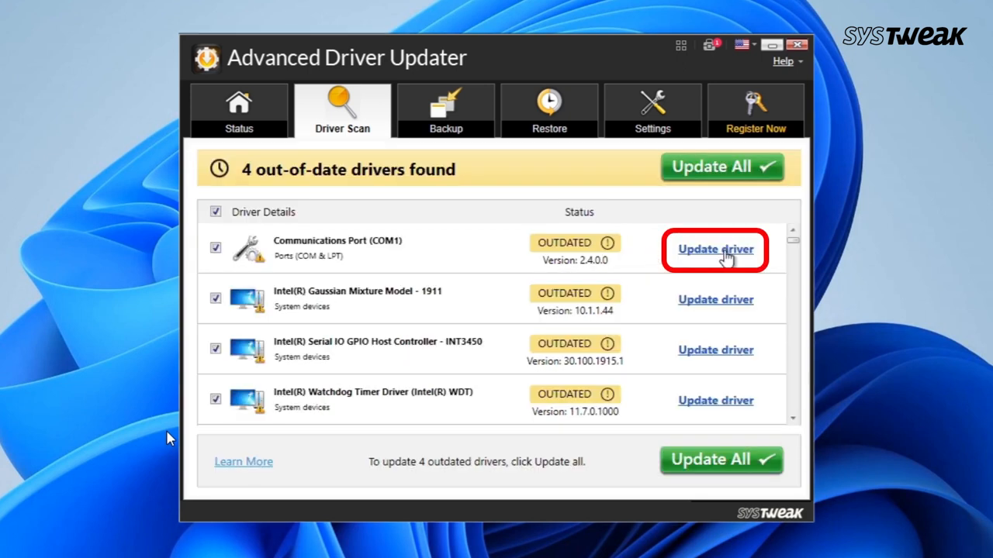
click(713, 248)
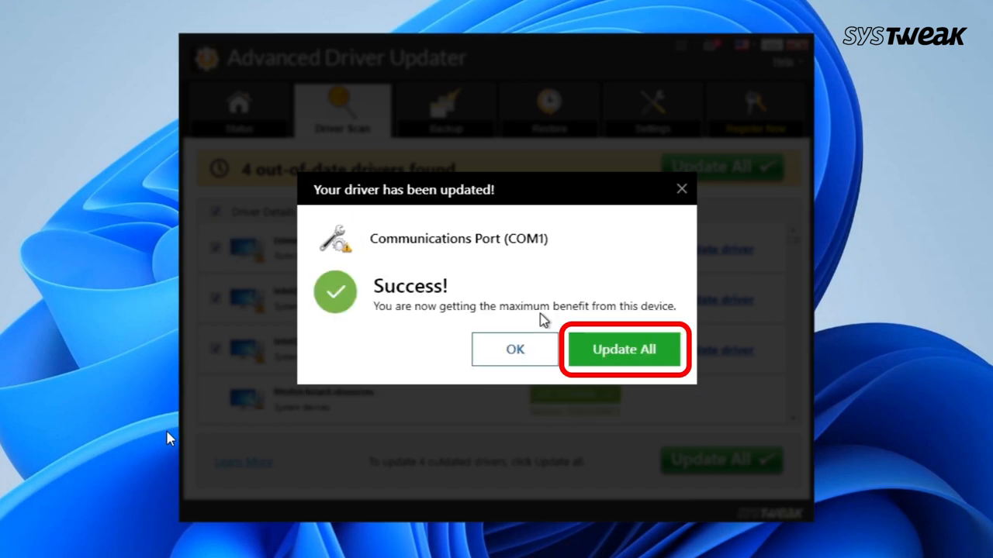
mouse_move(484, 307)
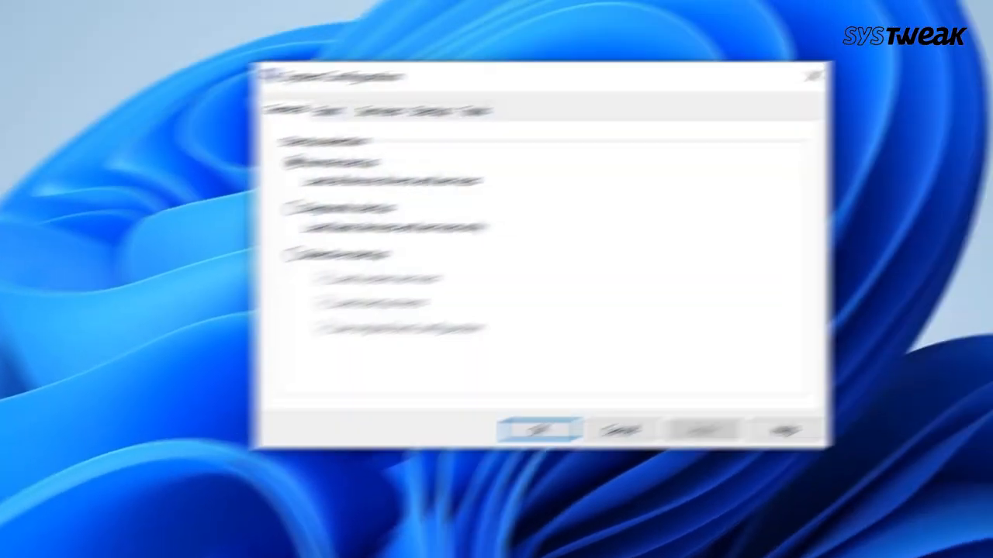
Step: Hide Microsoft services, disable all remaining services, and go to the Startup section
click(342, 117)
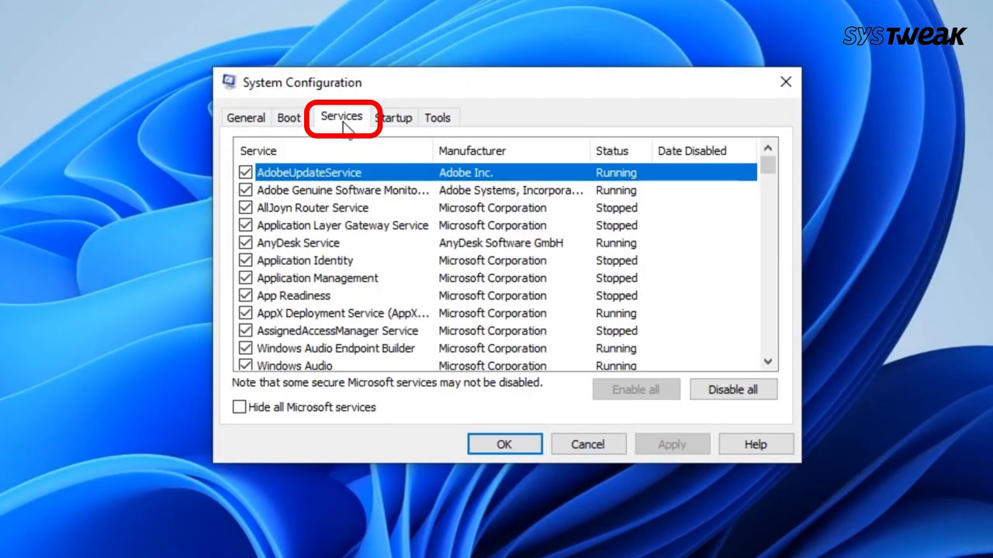
click(239, 406)
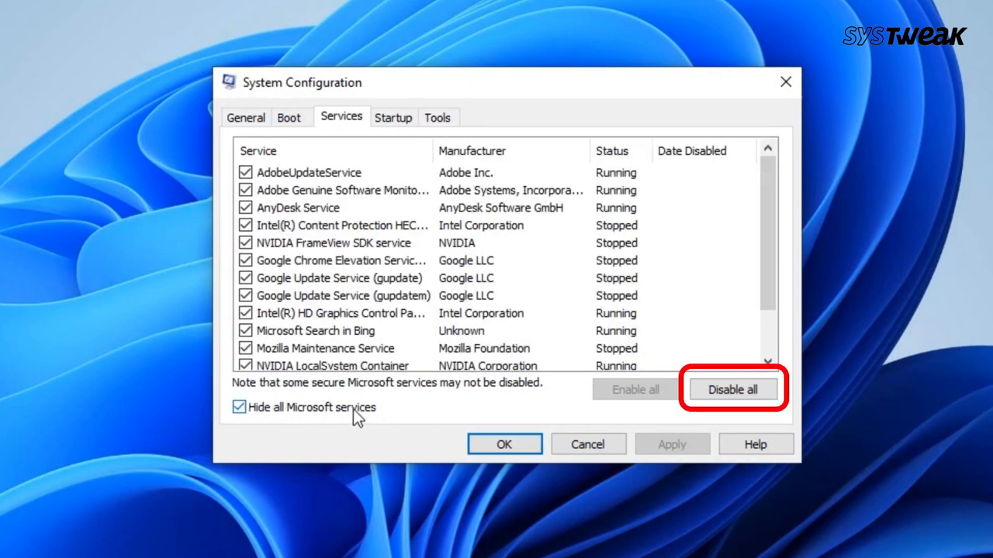
click(732, 389)
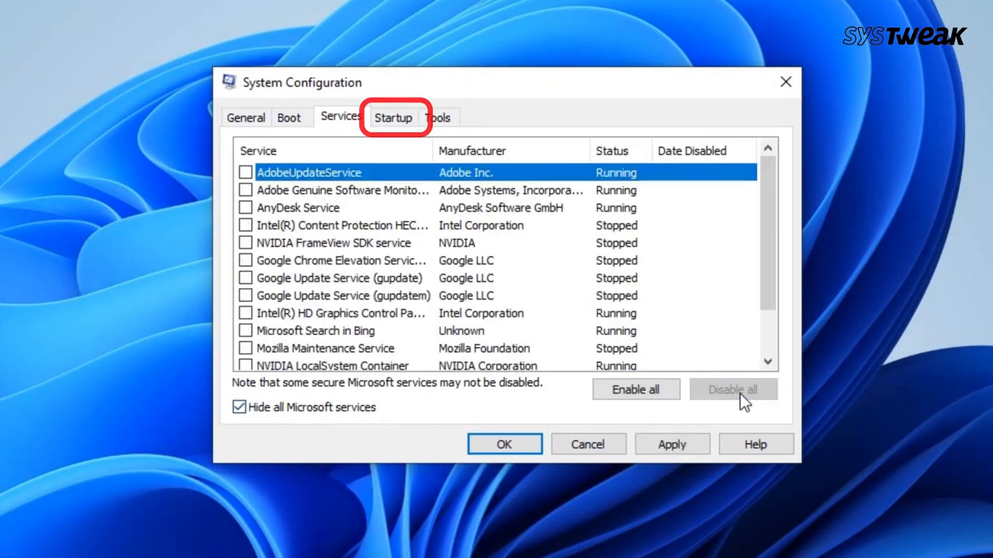
click(394, 118)
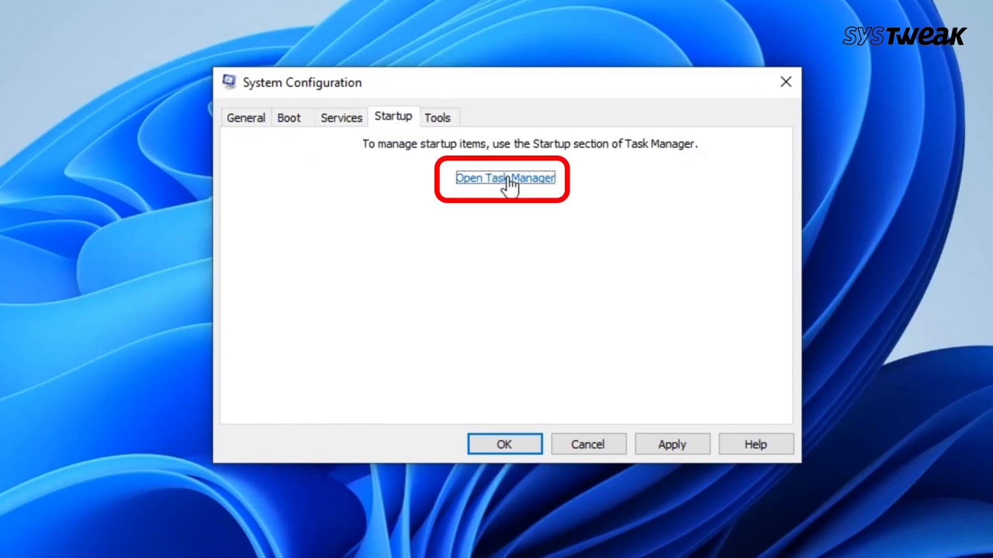
Step: Disable the QuickLook and Phone Link startup apps in Task Manager's Startup list
click(504, 176)
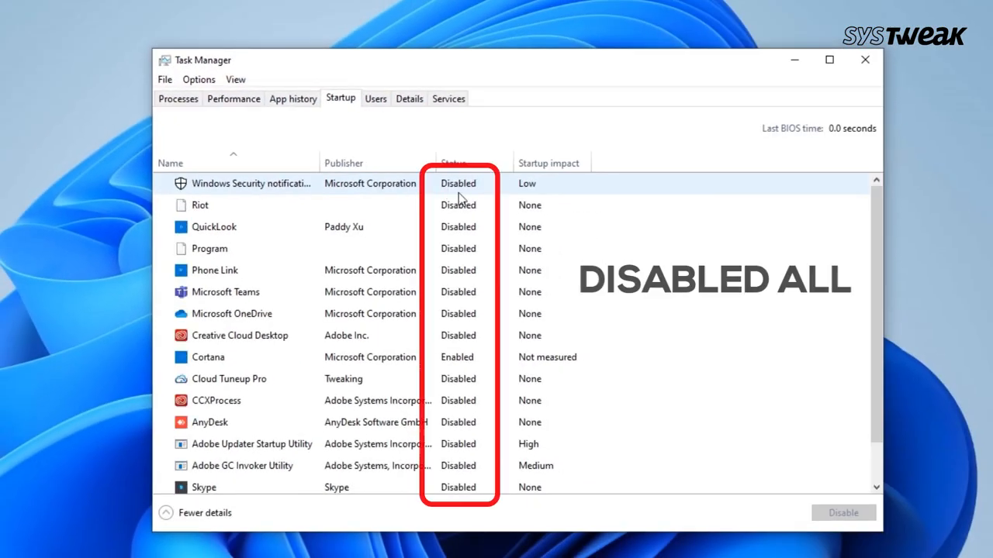
click(214, 227)
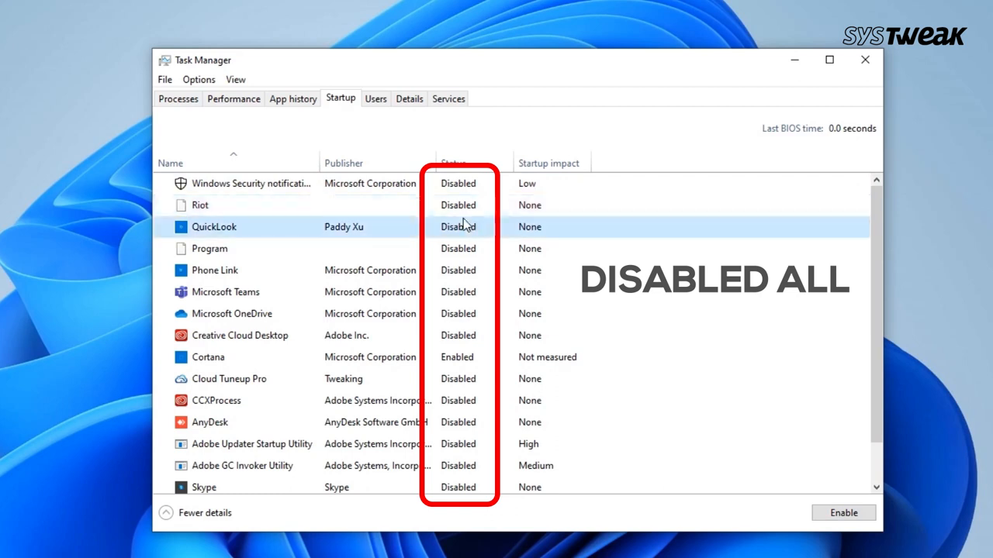
click(214, 270)
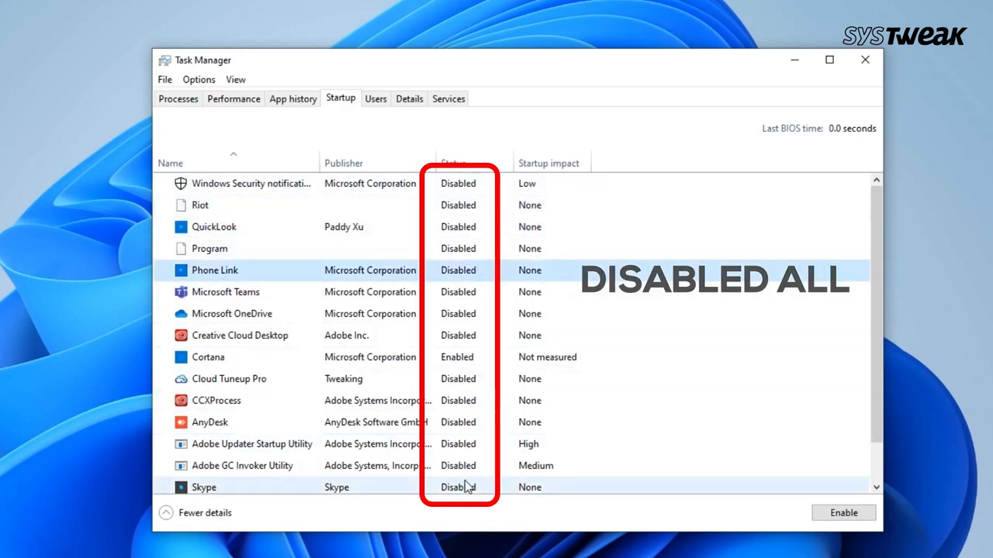
scroll(down, 3)
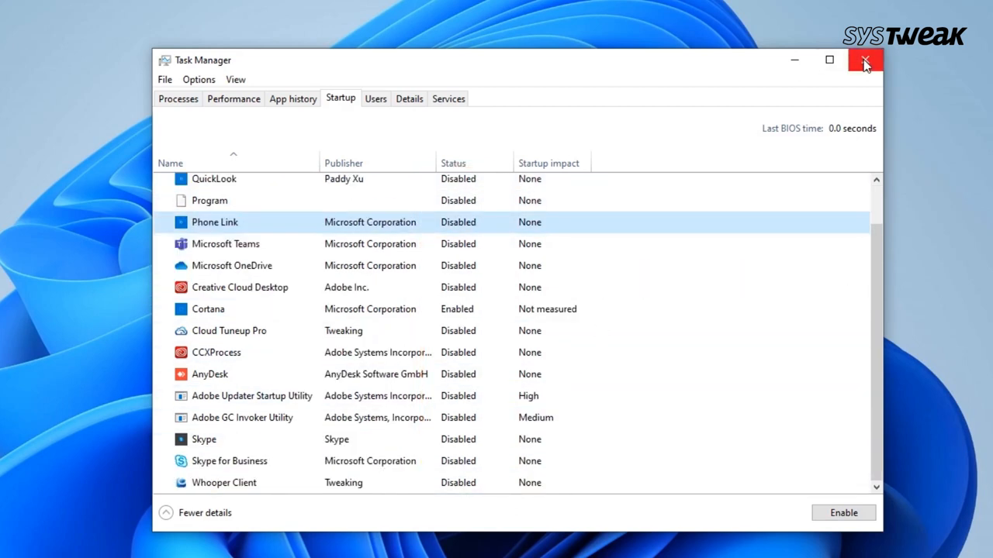